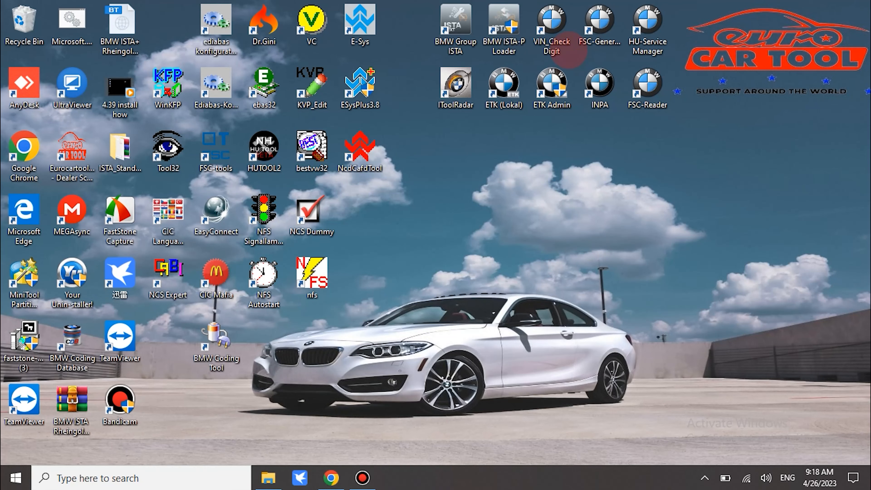
Step: Launch ISTA-P from the Loader shortcut and start it for BMW cars
click(503, 25)
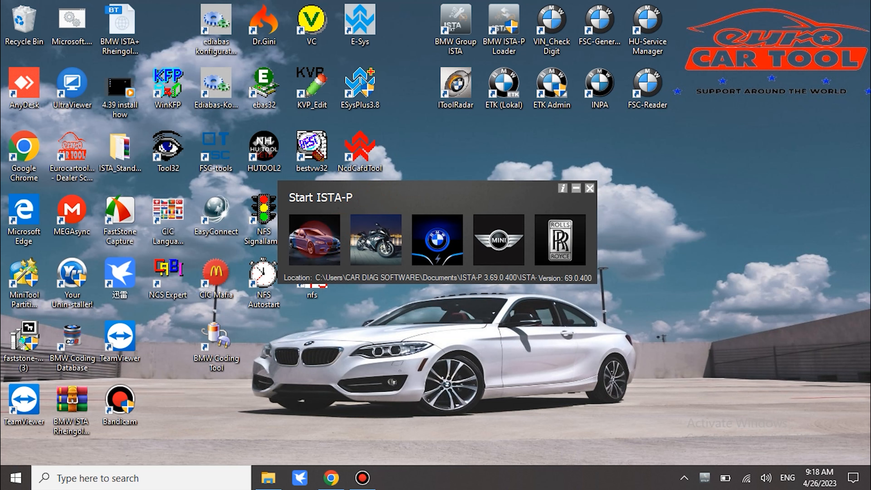
click(590, 188)
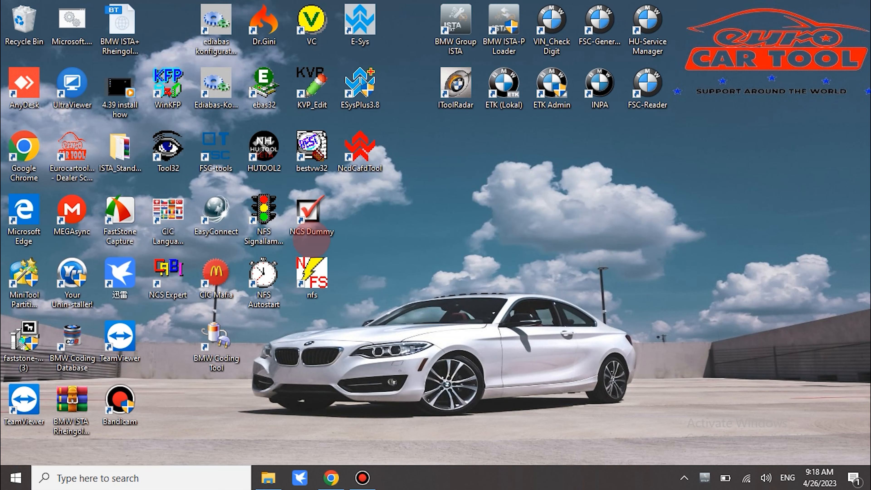
double_click(503, 27)
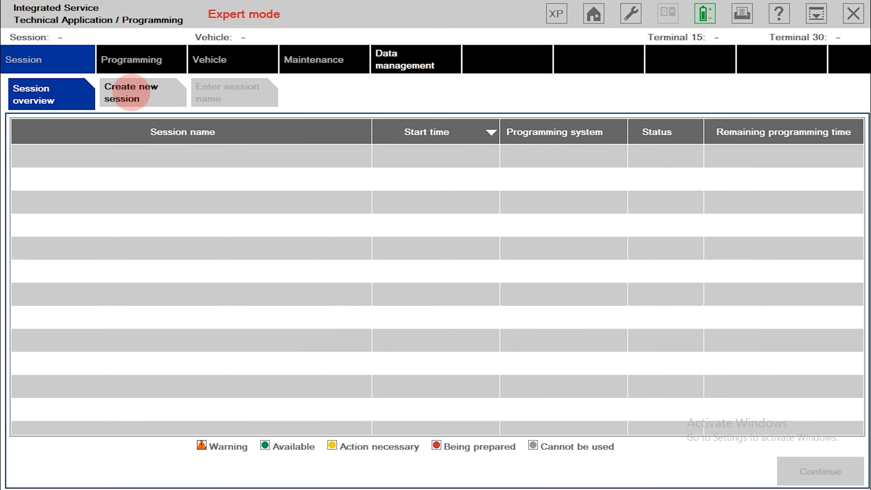
Step: Create a new session with automatic server selection and connect through the free ICOM_NEXT interface
click(141, 93)
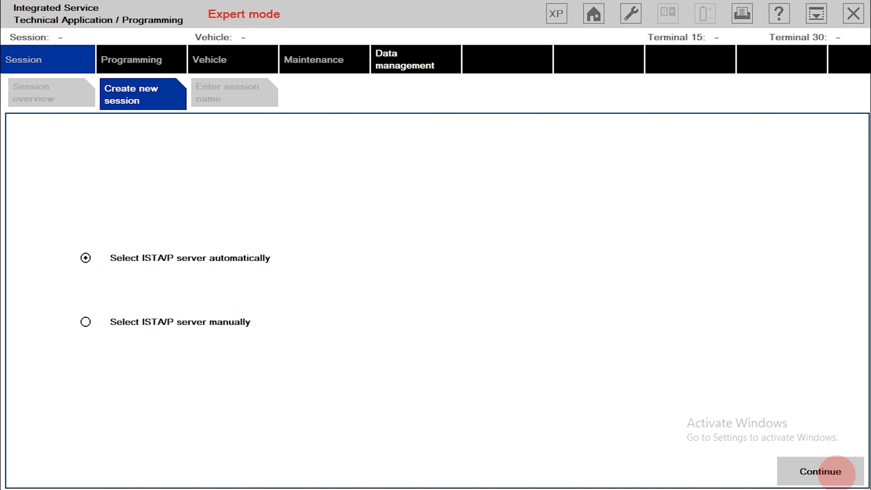
click(817, 471)
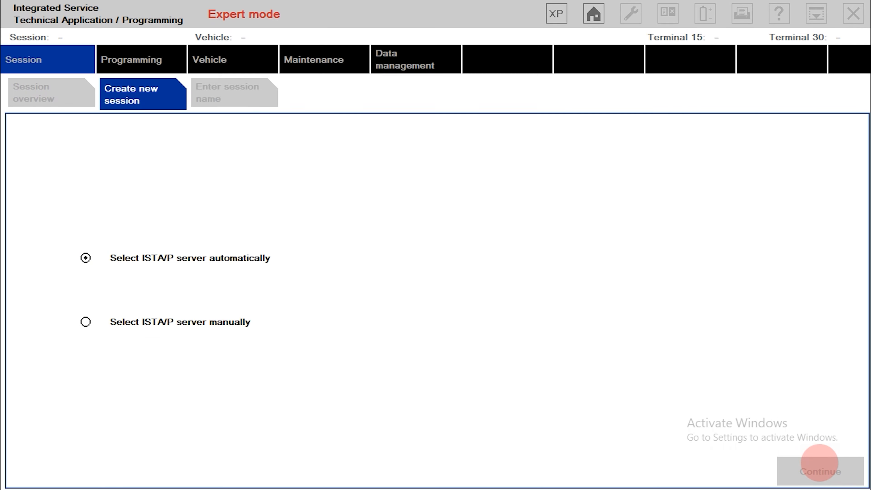
click(818, 470)
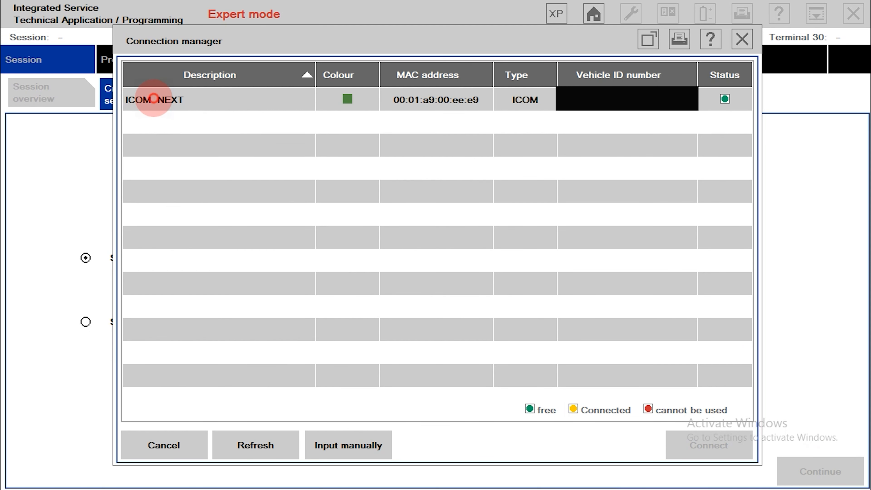
click(155, 99)
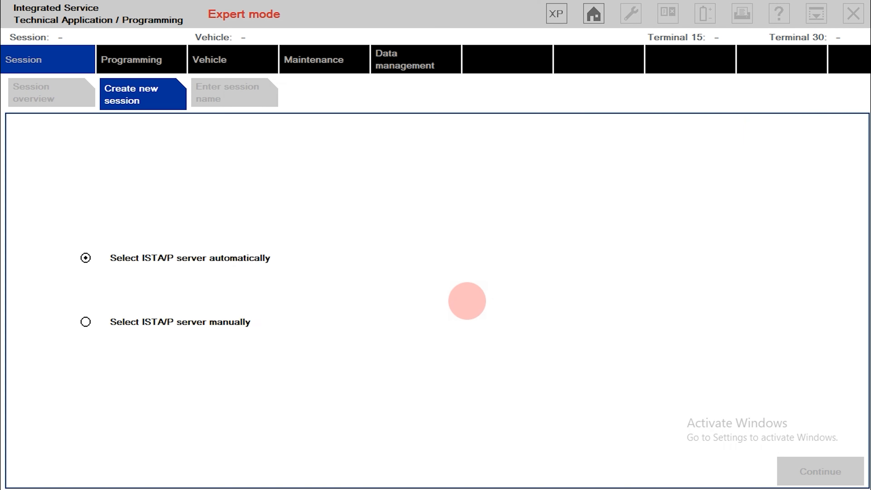
click(817, 472)
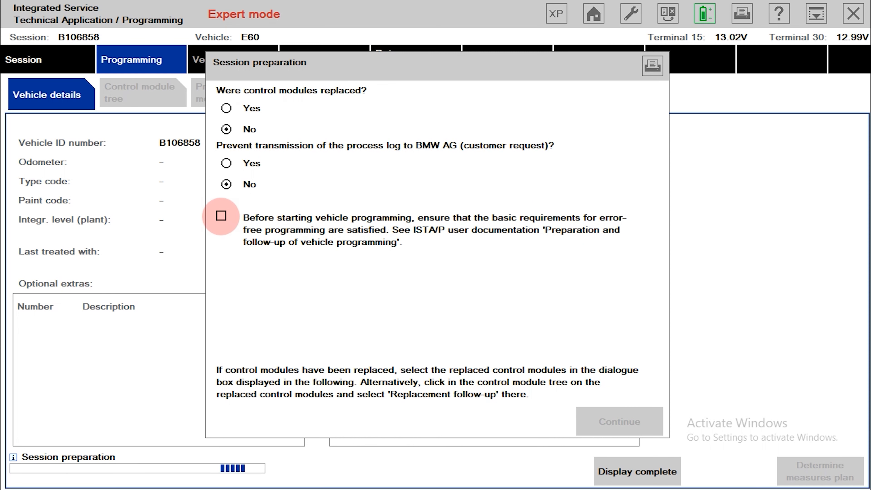
Step: Confirm the programming requirements, finish preparation and hide the low battery voltage warning
click(222, 216)
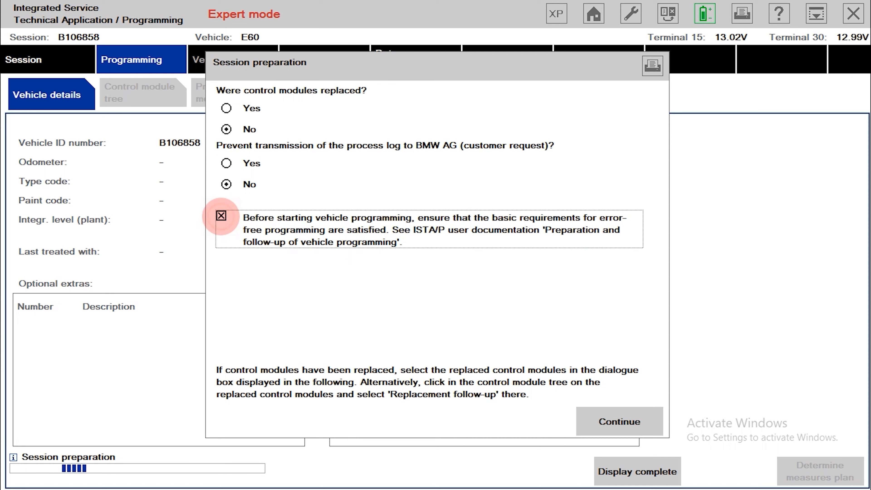
click(619, 421)
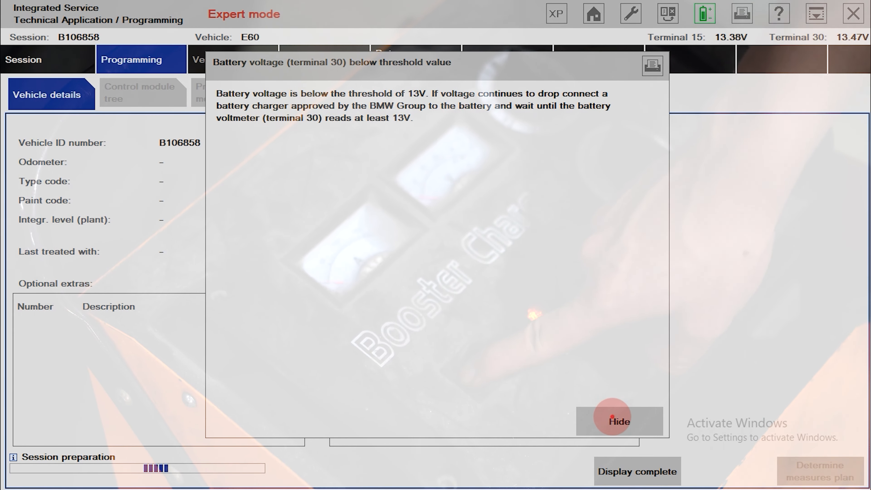
click(619, 422)
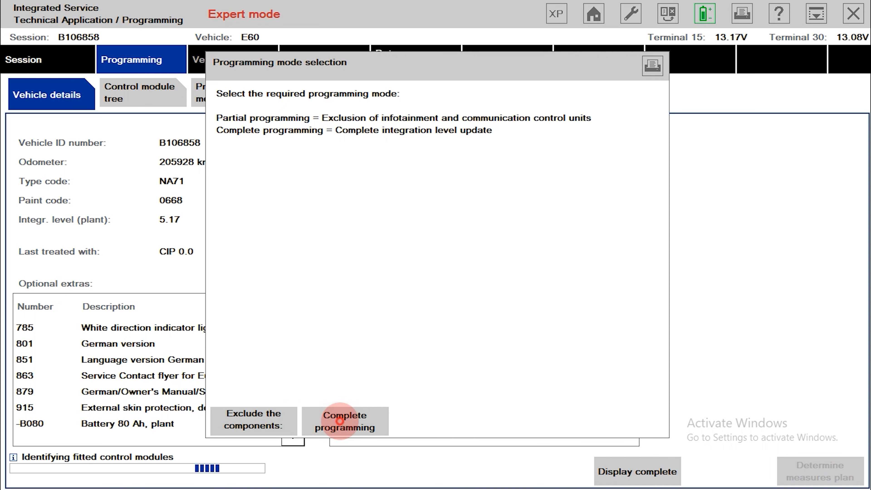
Step: Choose complete programming of all modules and show the E60's control module tree
click(344, 421)
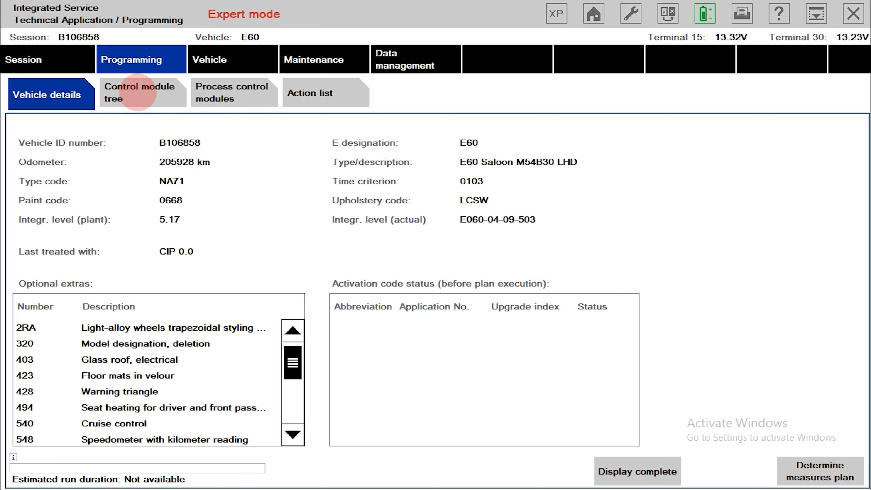
click(141, 95)
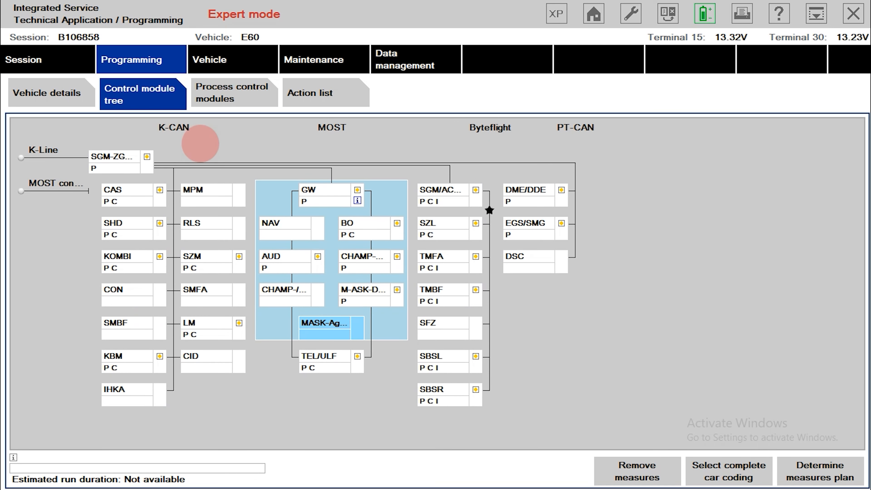
mouse_move(265, 164)
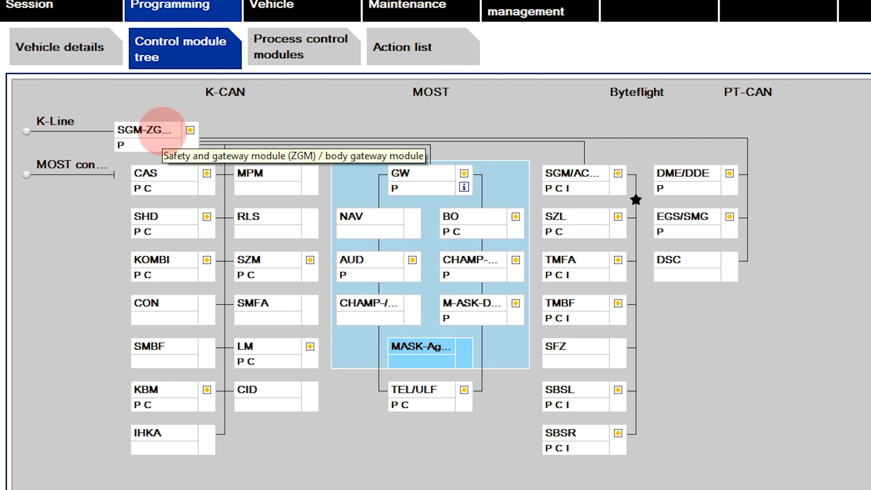
mouse_move(161, 173)
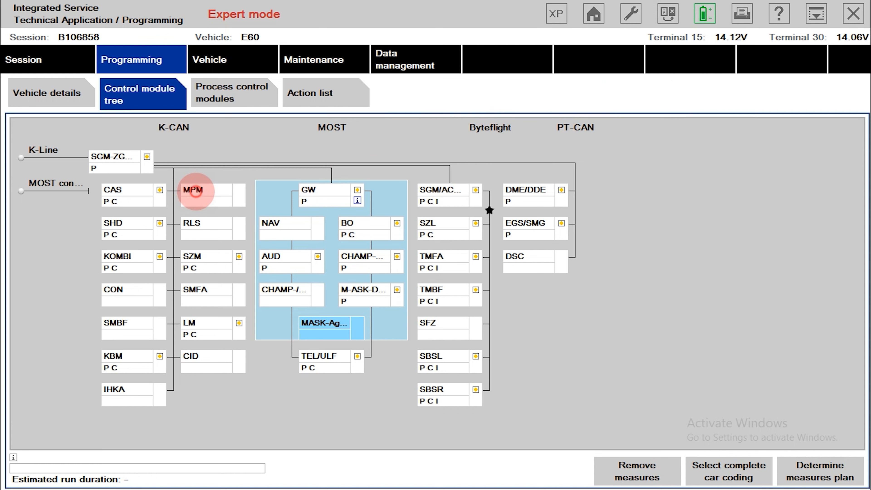
click(193, 190)
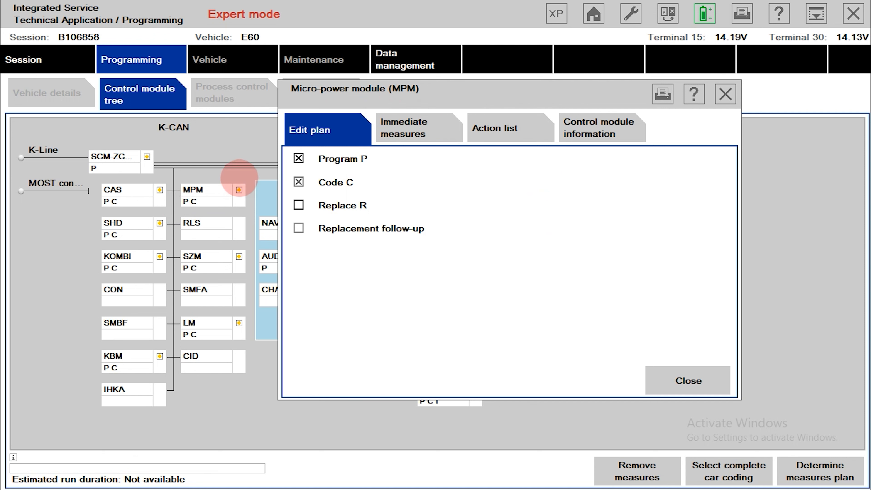
click(405, 128)
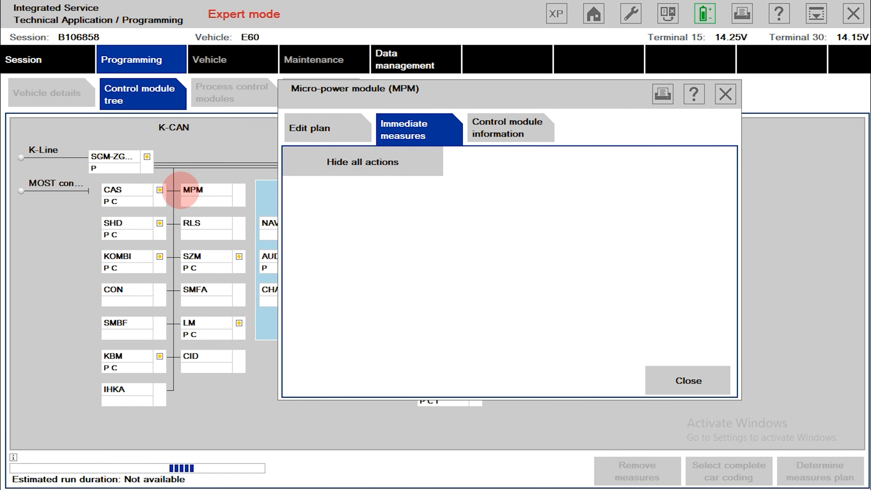
click(310, 129)
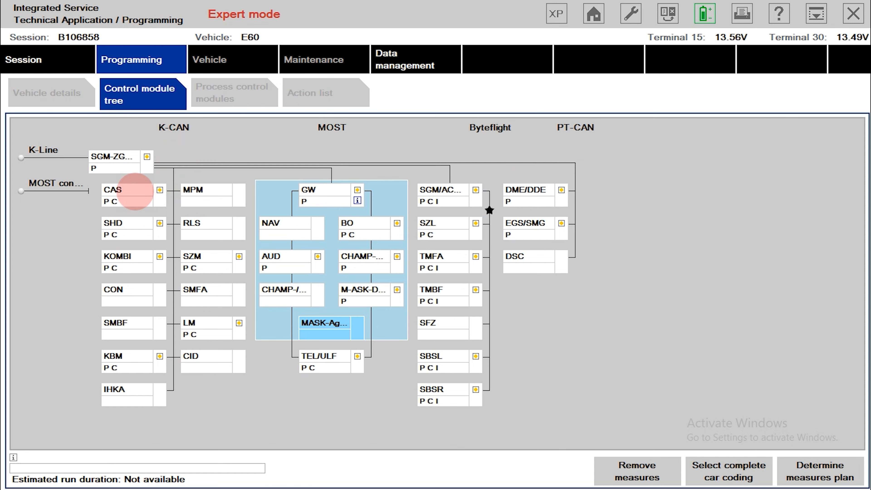
double_click(127, 190)
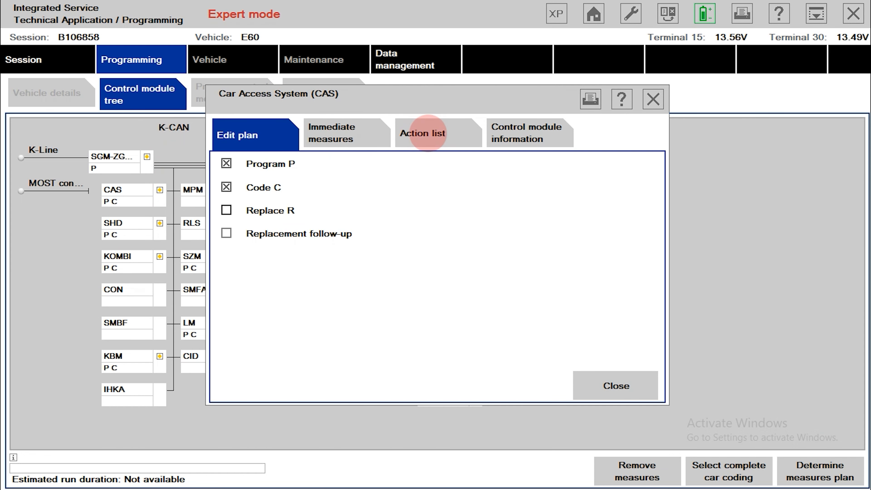
click(438, 133)
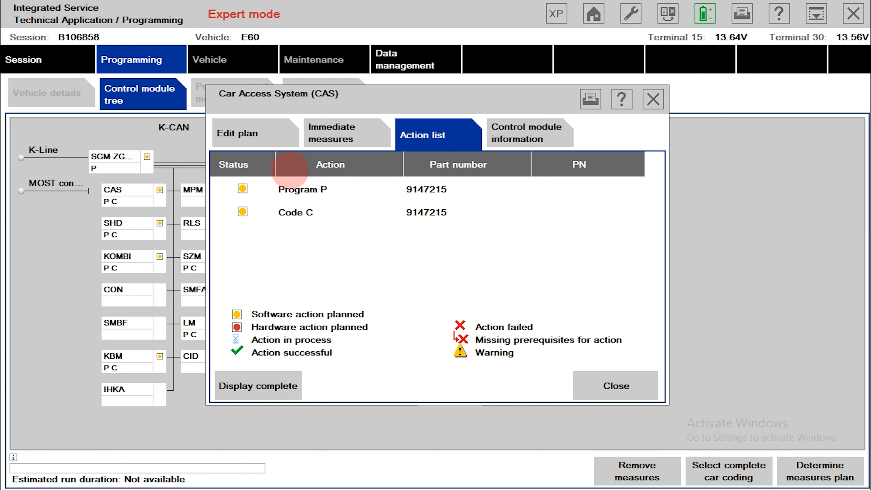
mouse_move(209, 149)
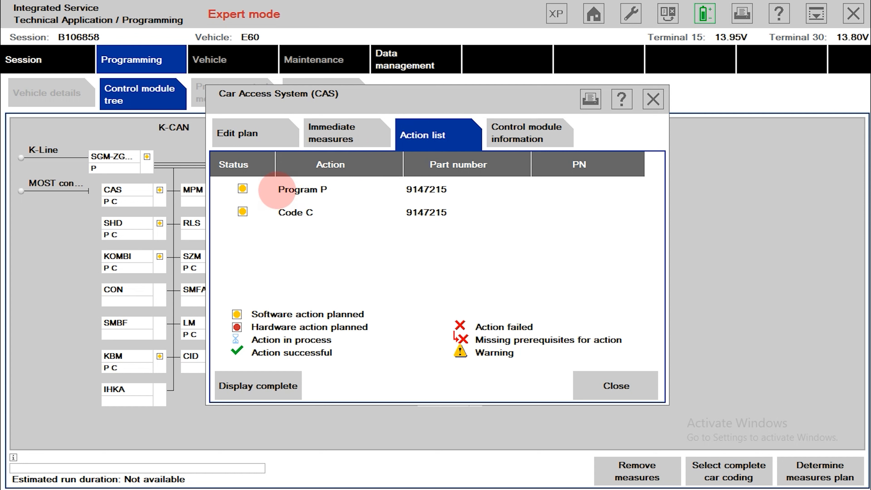
mouse_move(300, 212)
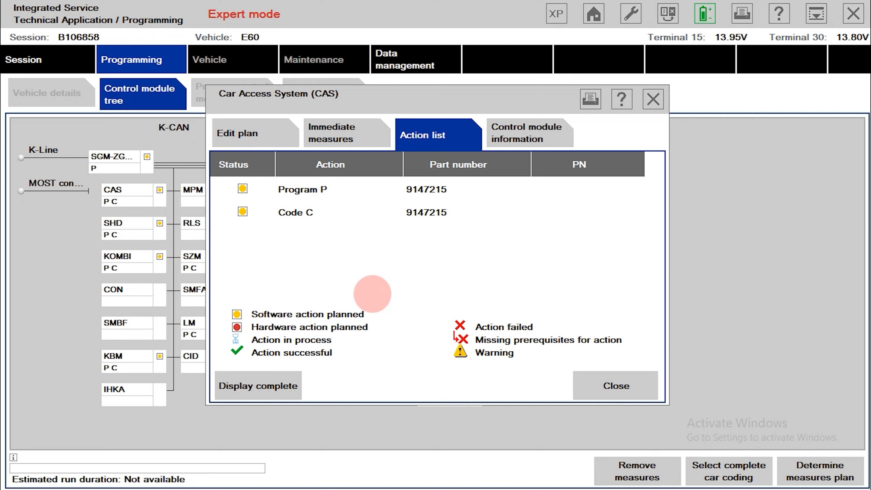
click(528, 134)
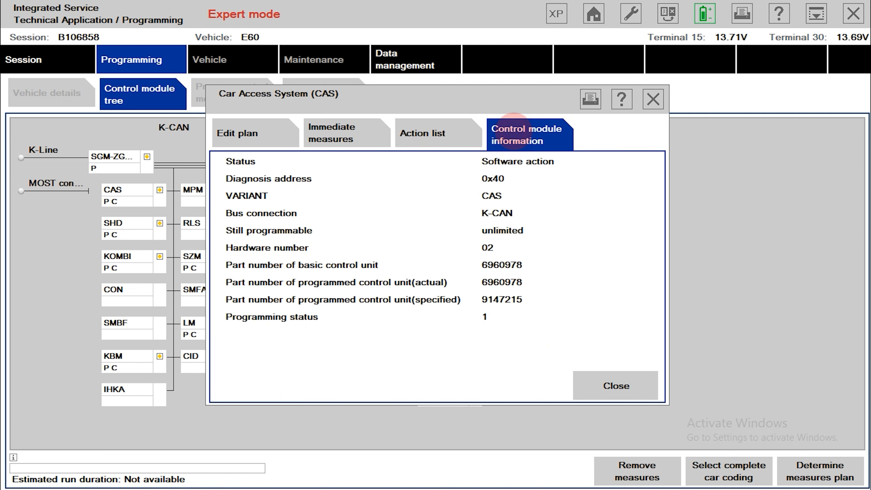
mouse_move(225, 221)
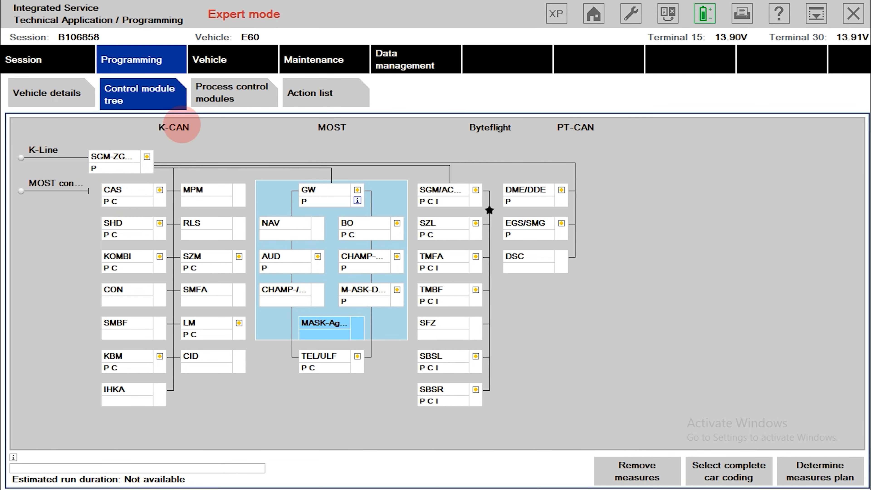
click(232, 93)
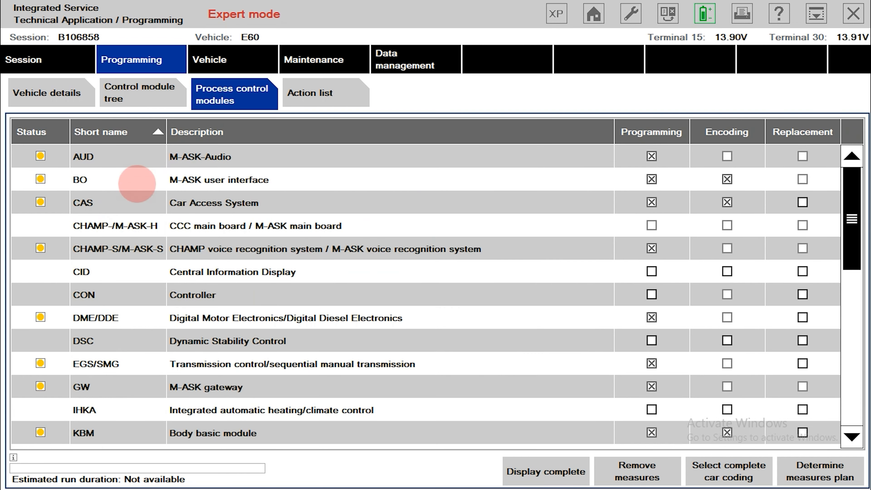
mouse_move(361, 209)
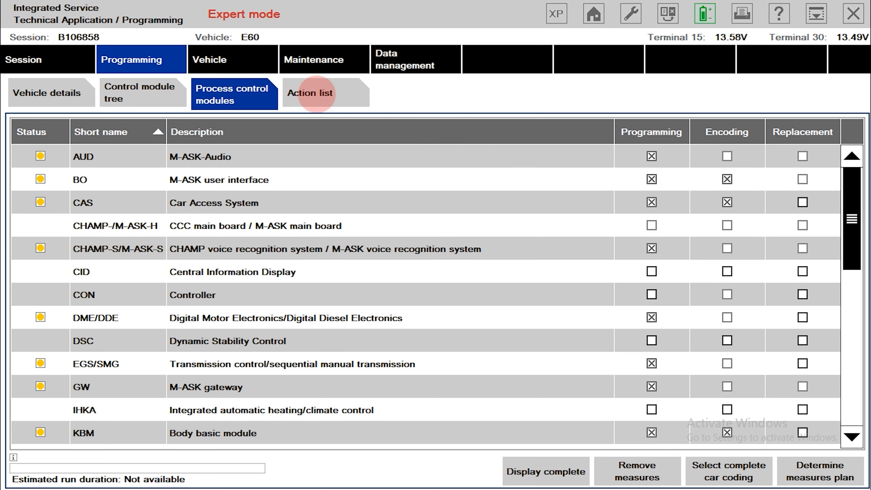
click(310, 93)
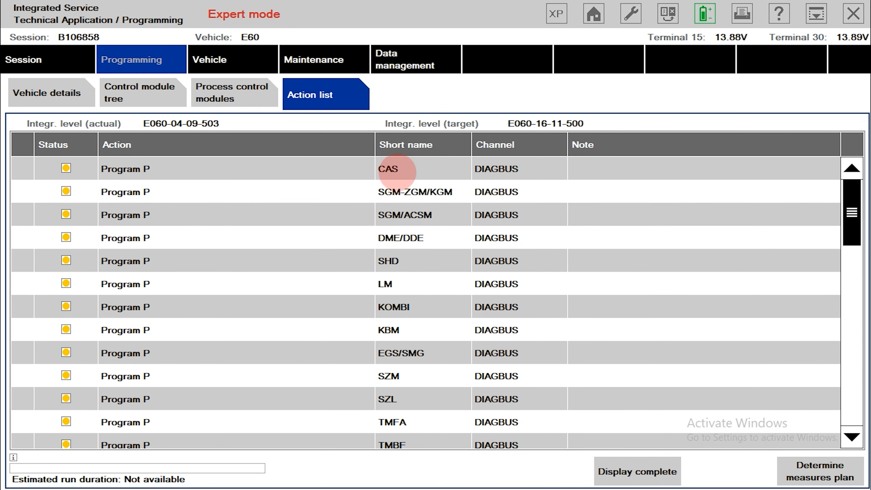
click(141, 93)
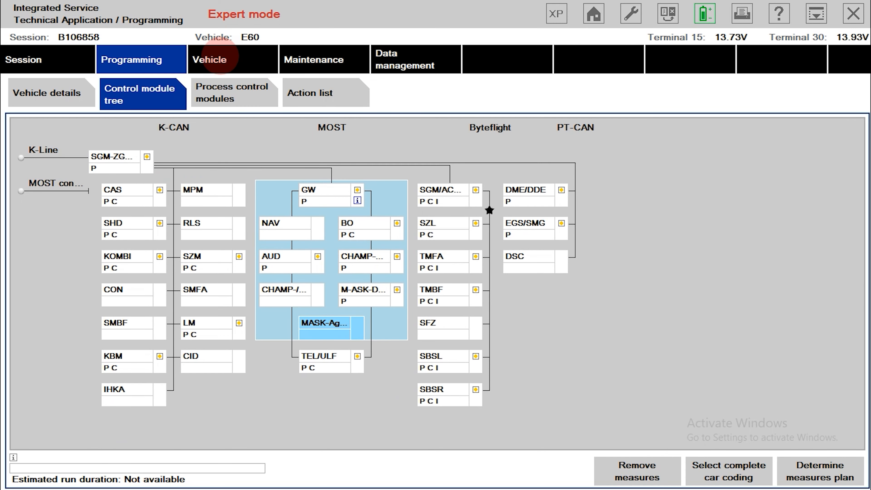
Step: Show the Vehicle area's coding-only conversions, then the Car and Key Memory settings
click(210, 59)
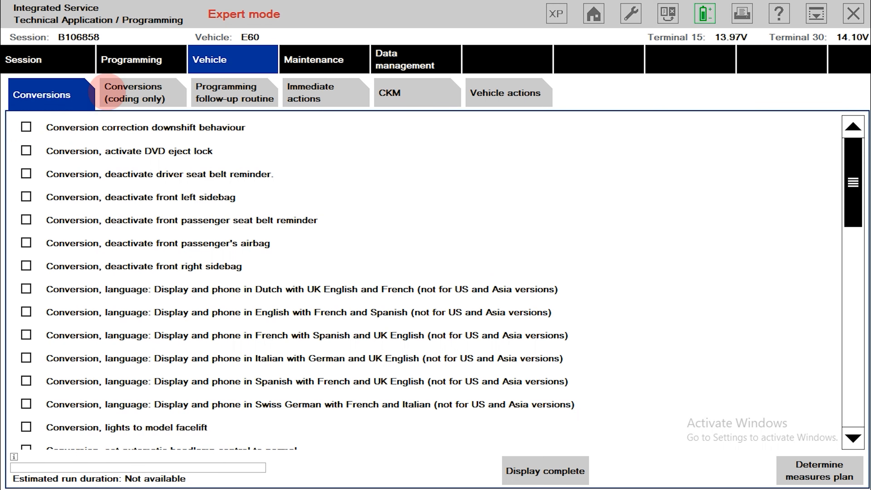
click(142, 92)
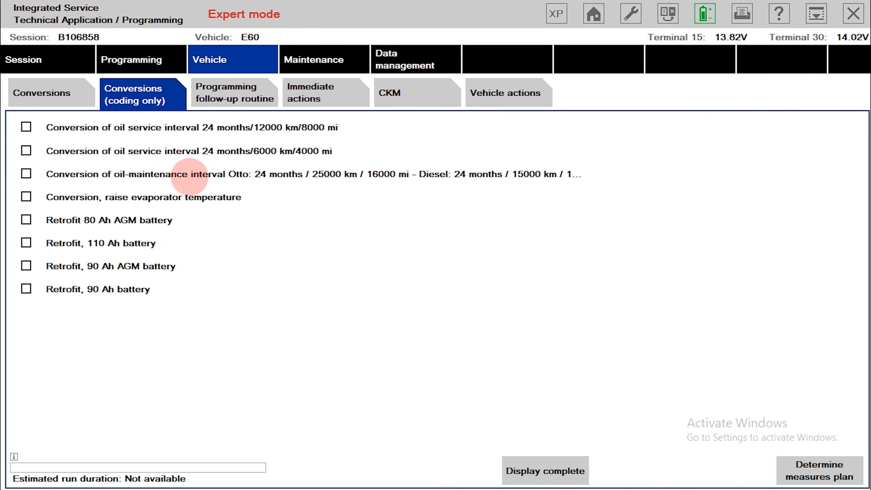
mouse_move(72, 150)
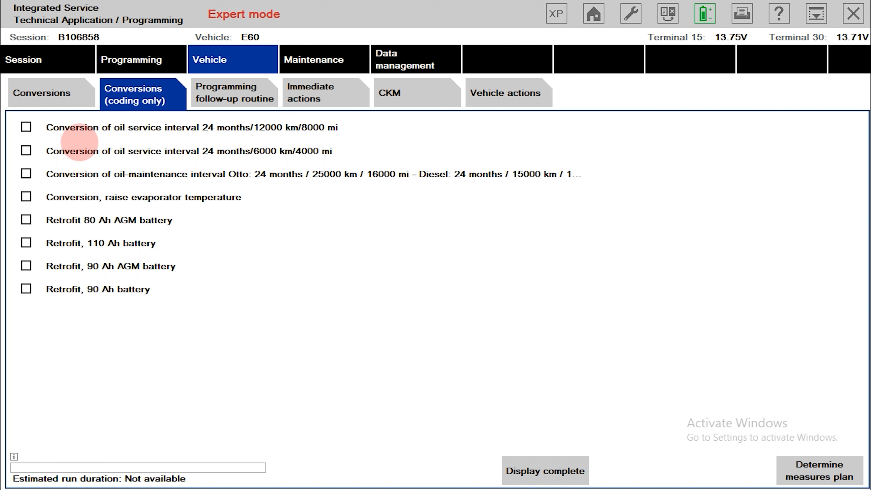
mouse_move(100, 198)
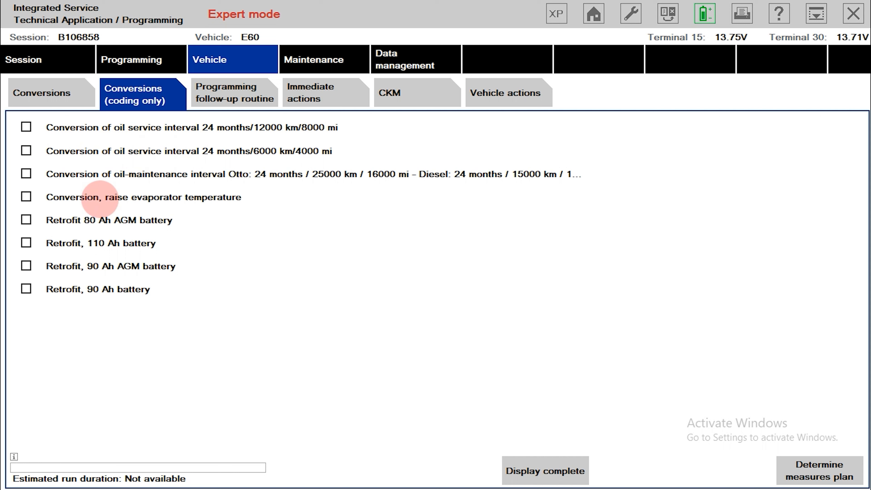
mouse_move(147, 233)
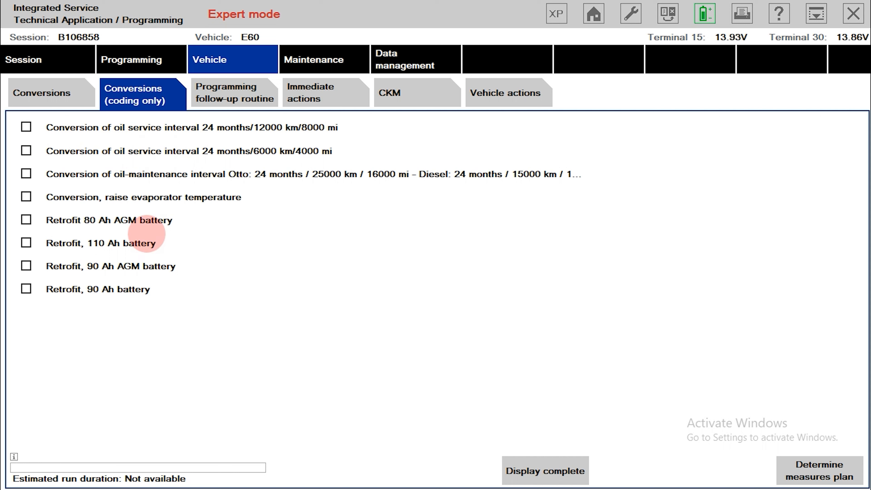
mouse_move(163, 273)
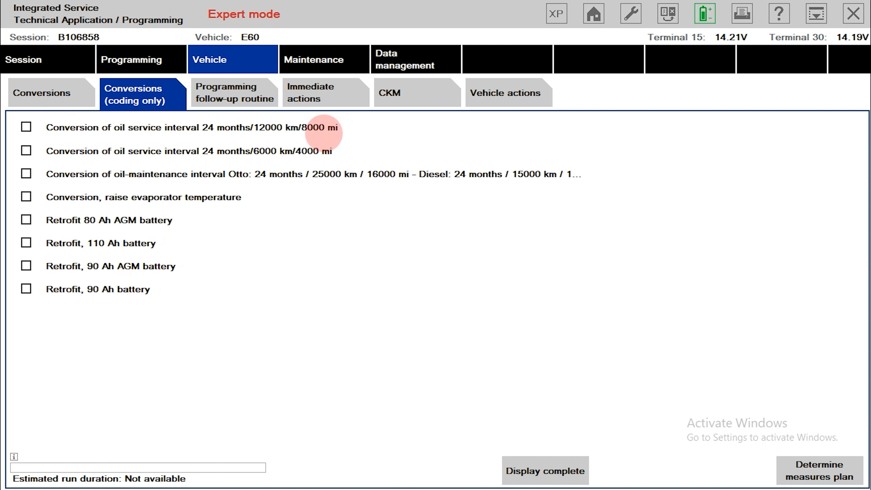
click(416, 92)
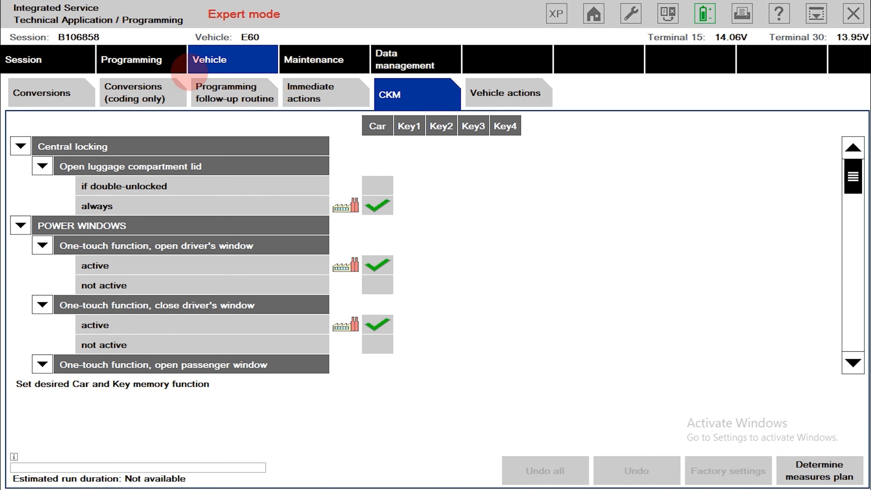
Step: Switch to the empty Maintenance area
click(324, 59)
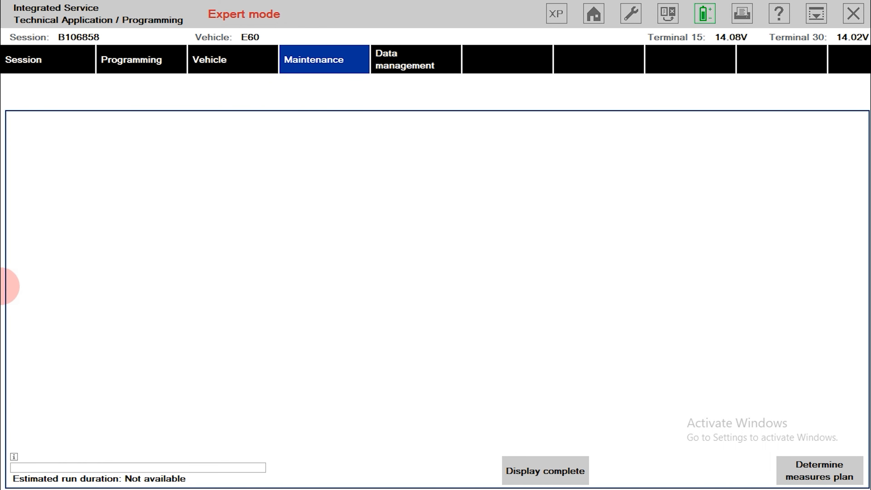
mouse_move(303, 220)
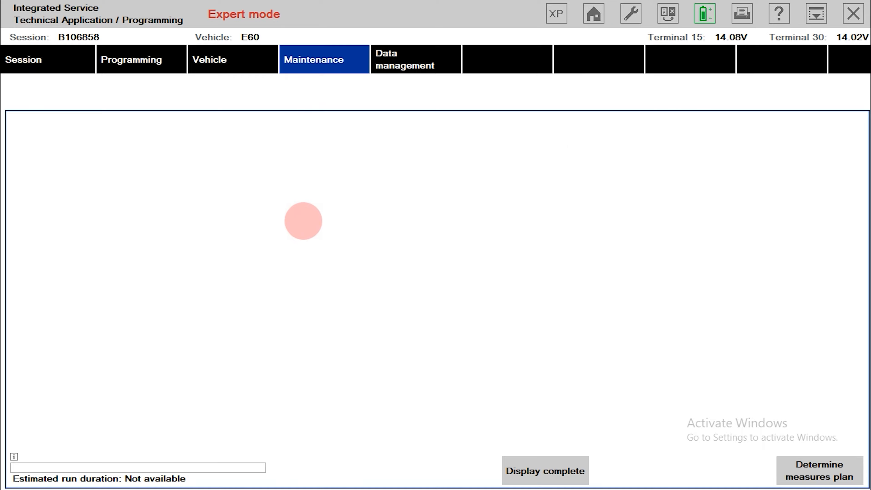